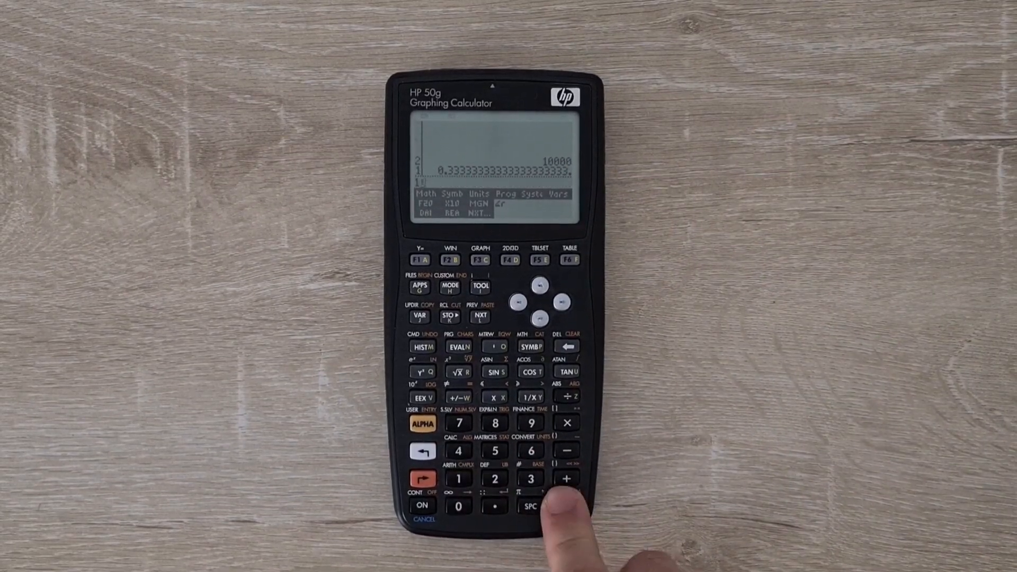
Evaluate 1/2 with ENTER, placing 0.5 on stack level 1 below 0.333… and 10000
click(566, 507)
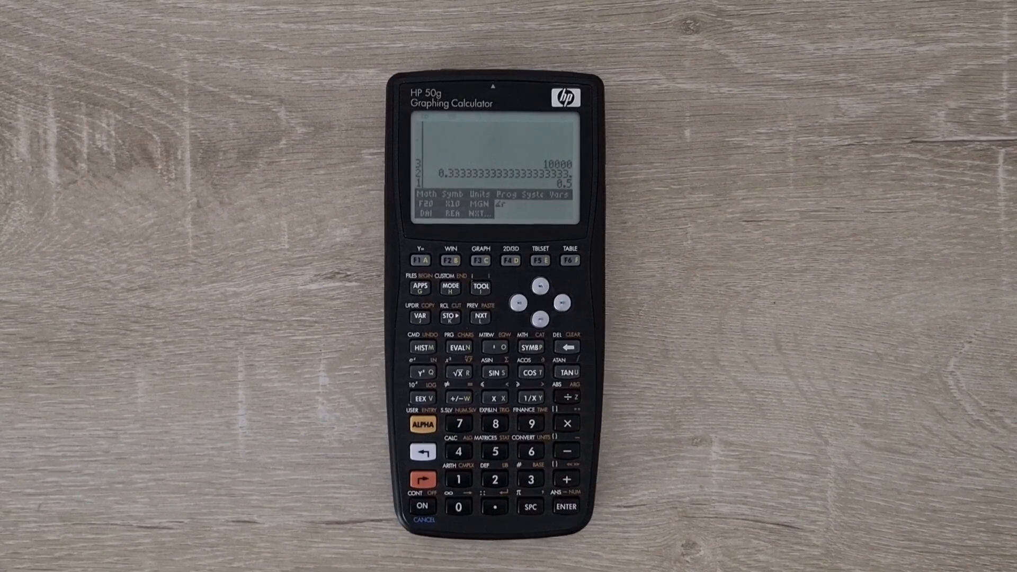